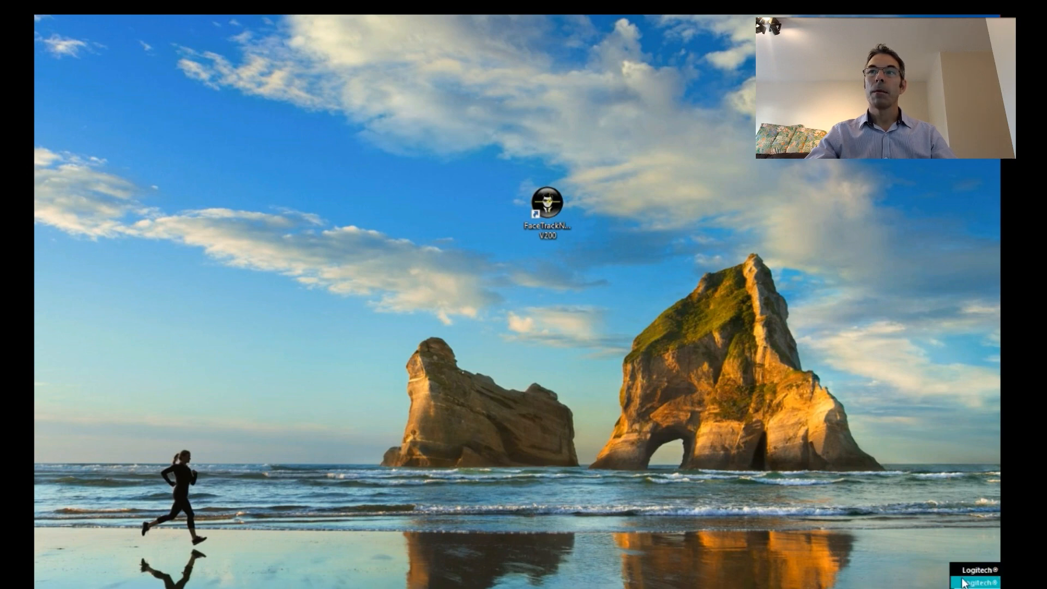
Review the Logitech webcam controller's extra and advanced image settings, then close it
left_click(977, 579)
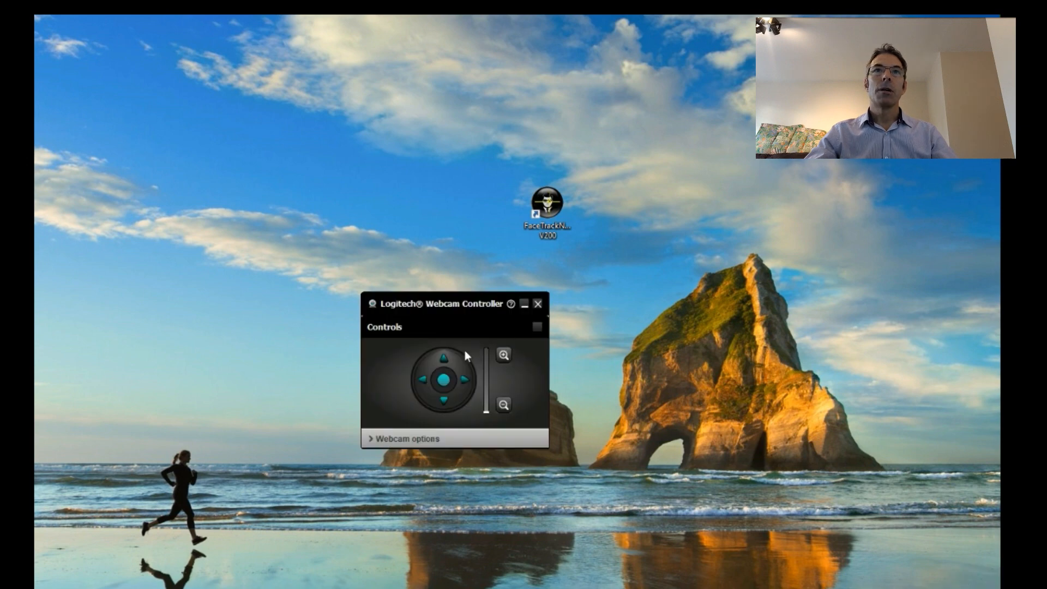
left_click(405, 438)
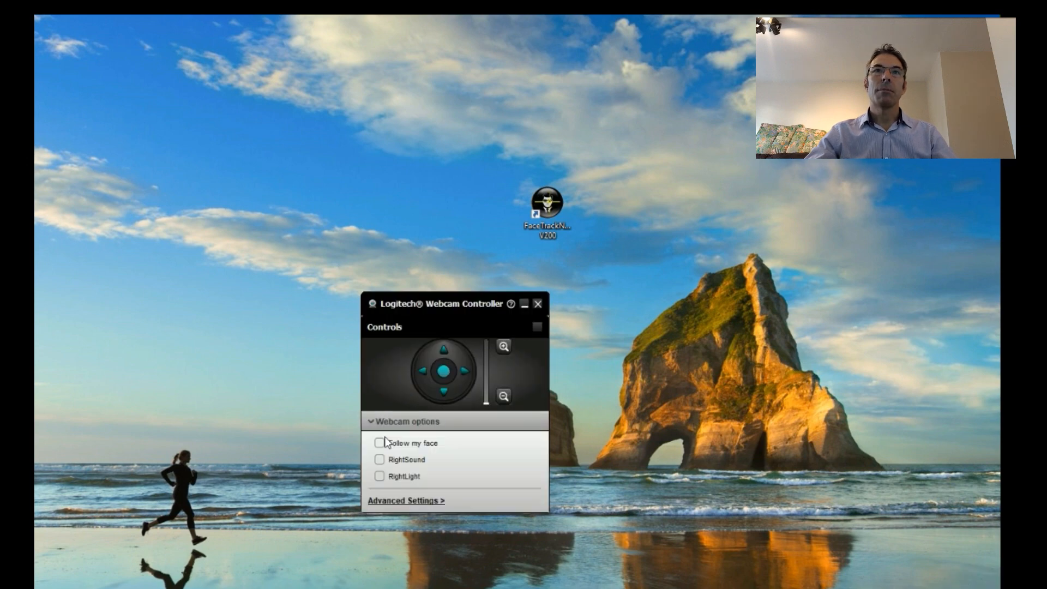
mouse_move(430, 510)
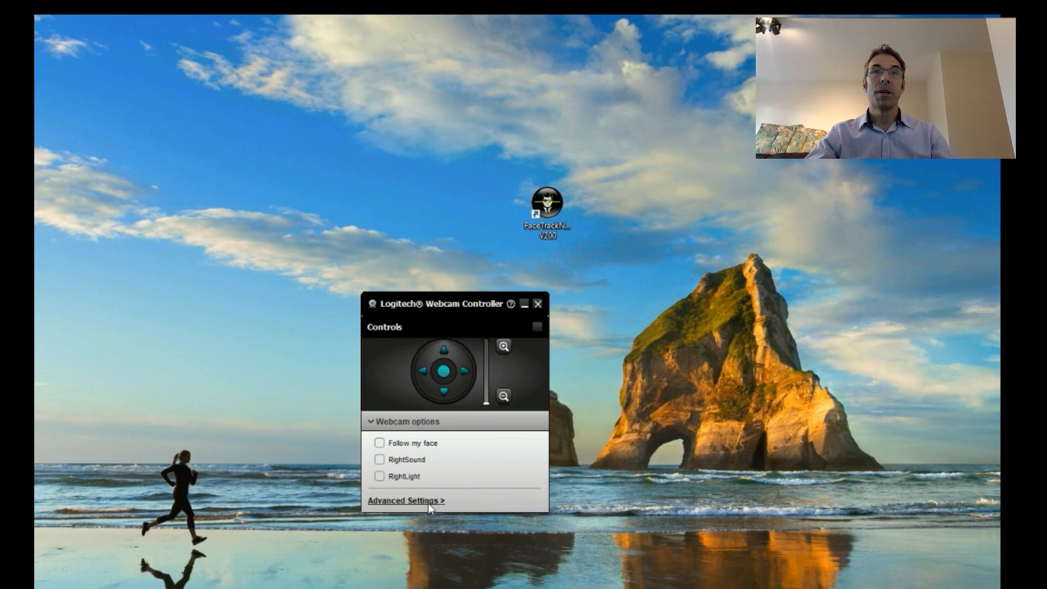
left_click(403, 500)
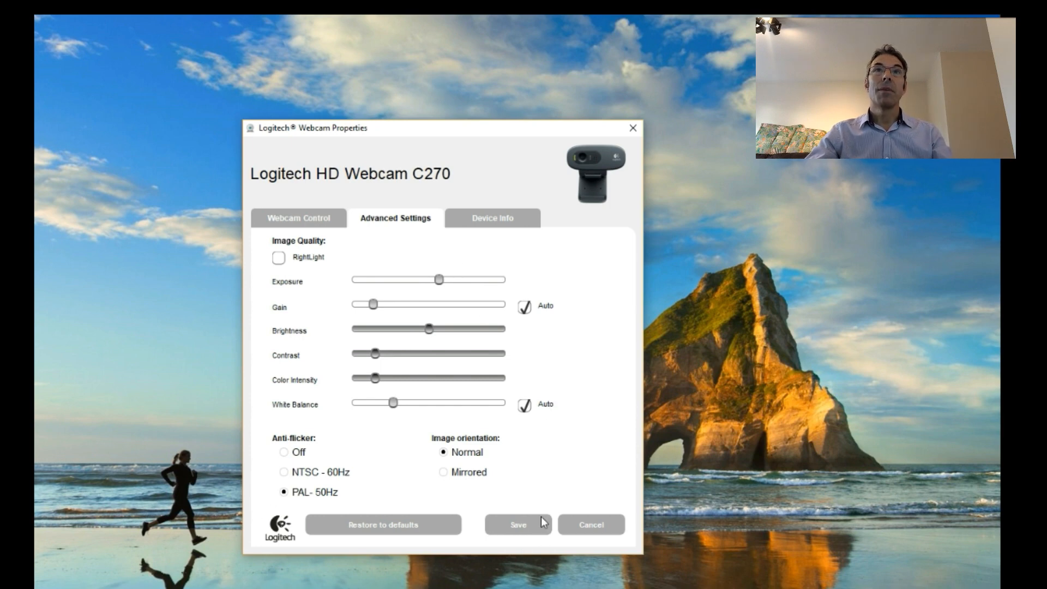
mouse_move(327, 174)
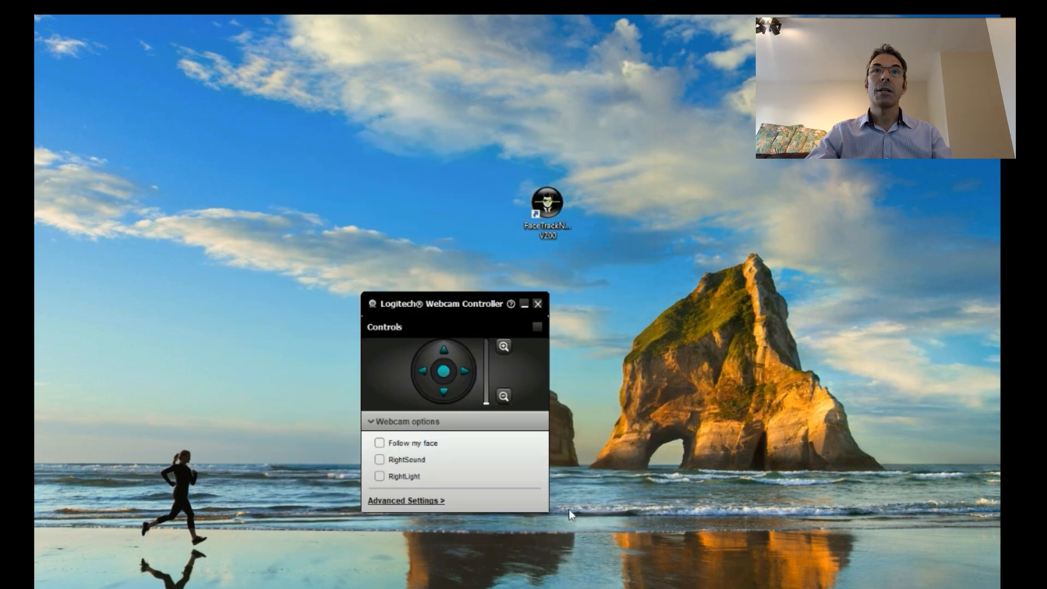
left_click(538, 305)
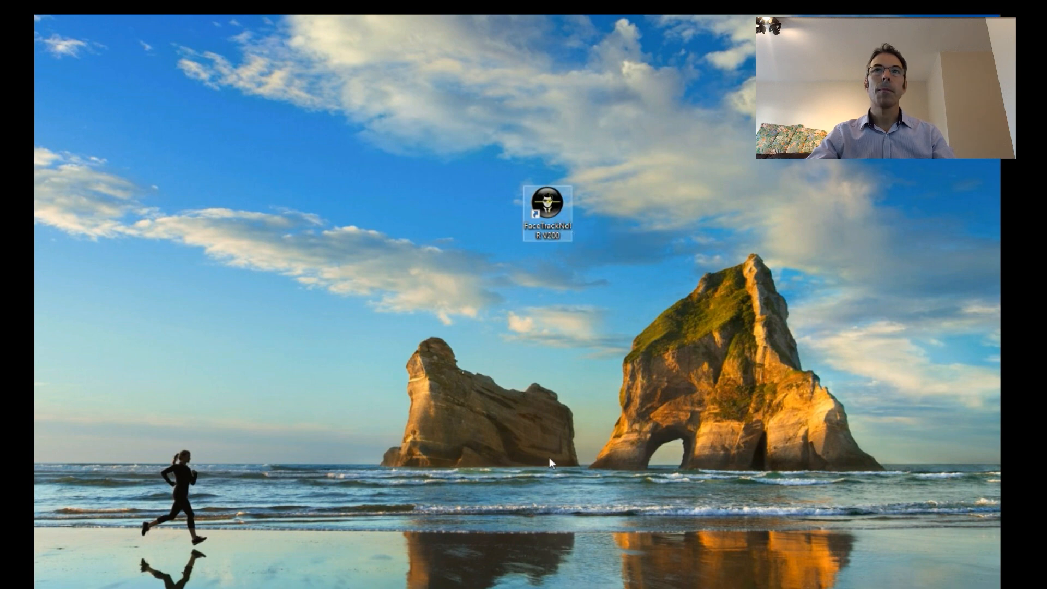
Launch FaceTrackNoIR from the desktop so faceAPI starts tracking the C270 webcam
double_click(547, 200)
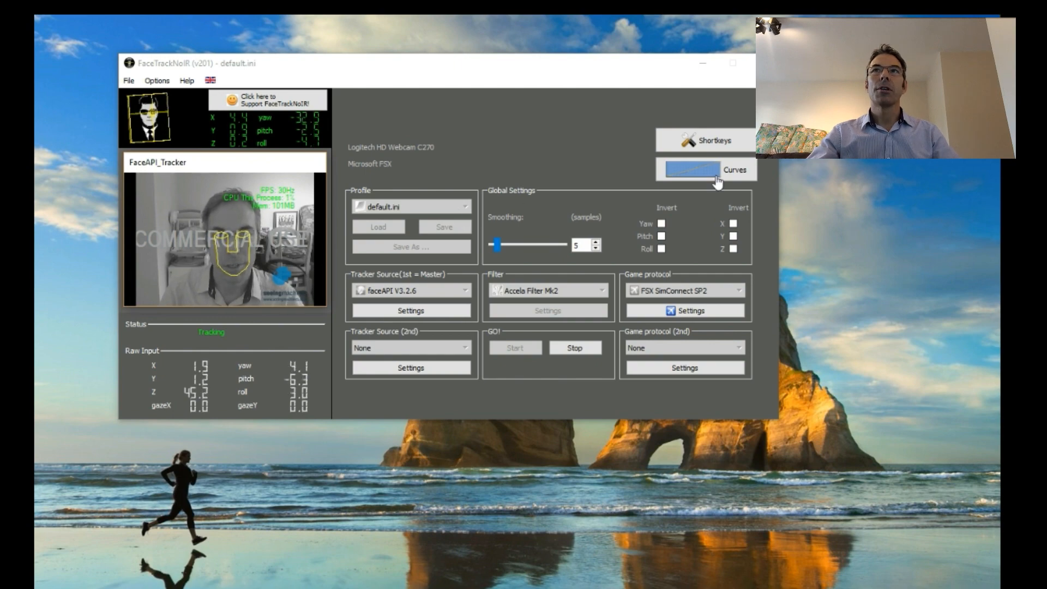
left_click(695, 169)
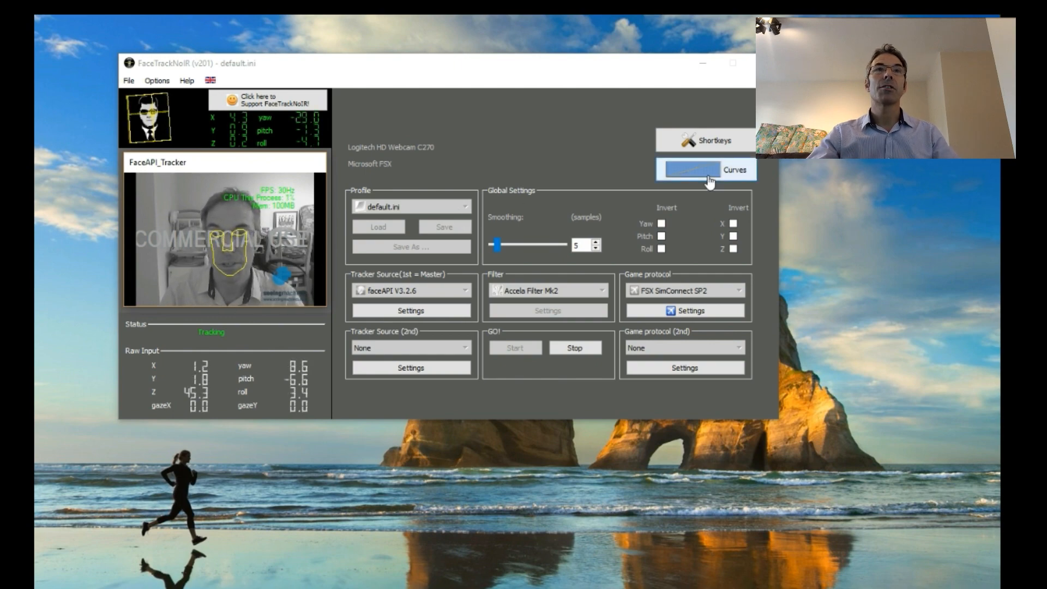
left_click(690, 169)
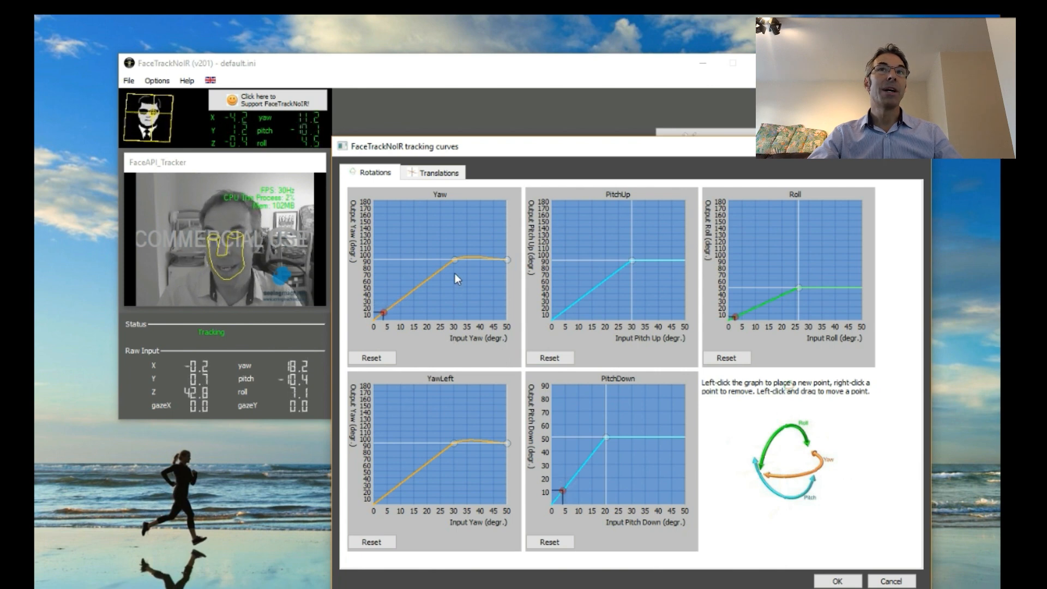
mouse_move(384, 264)
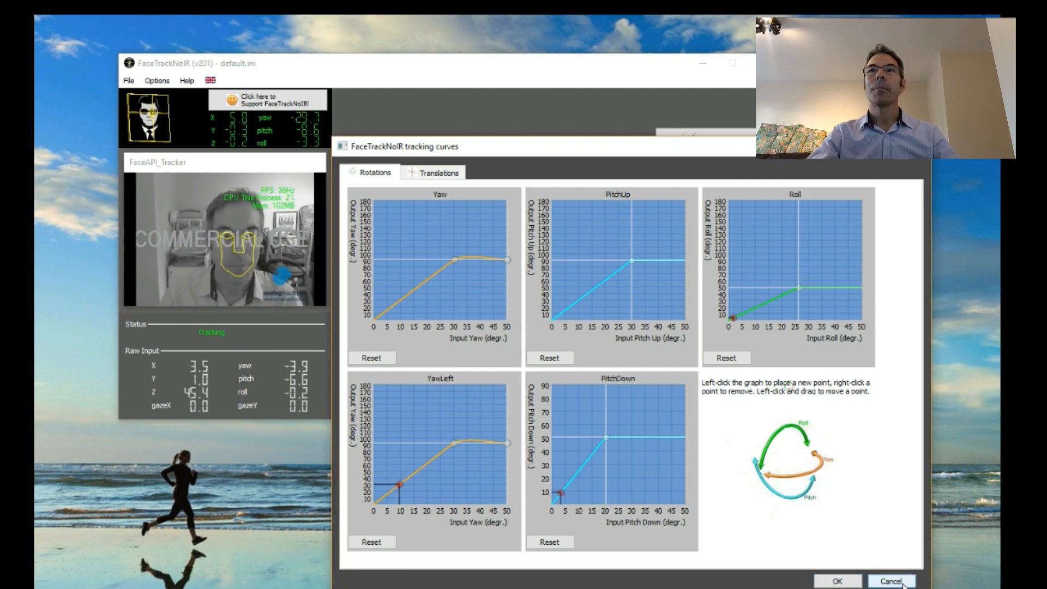
left_click(890, 580)
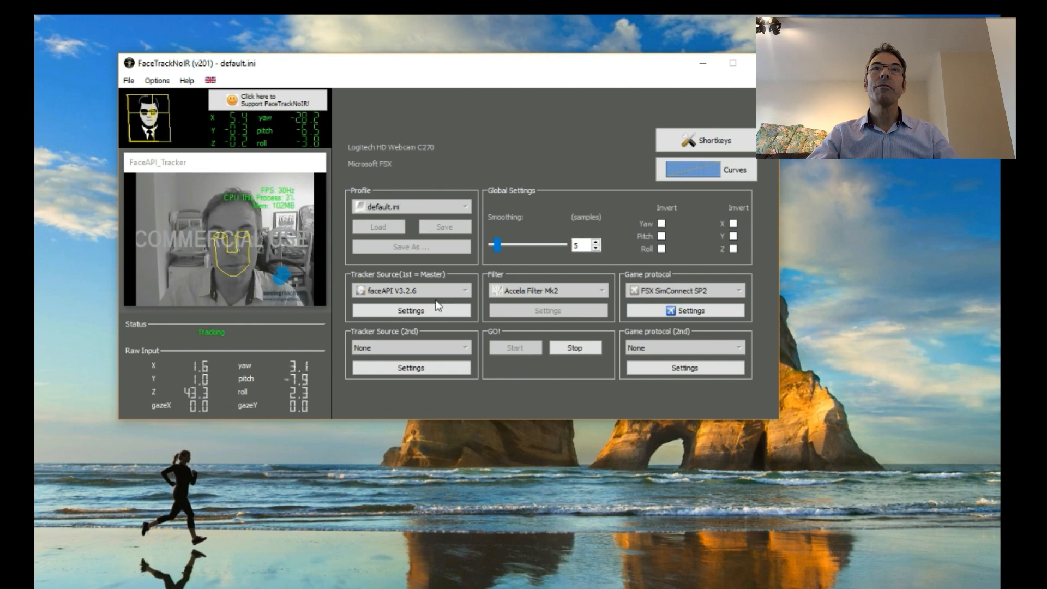
Stop head tracking from the GO! section, keeping the faceAPI tracker and default profile
left_click(573, 346)
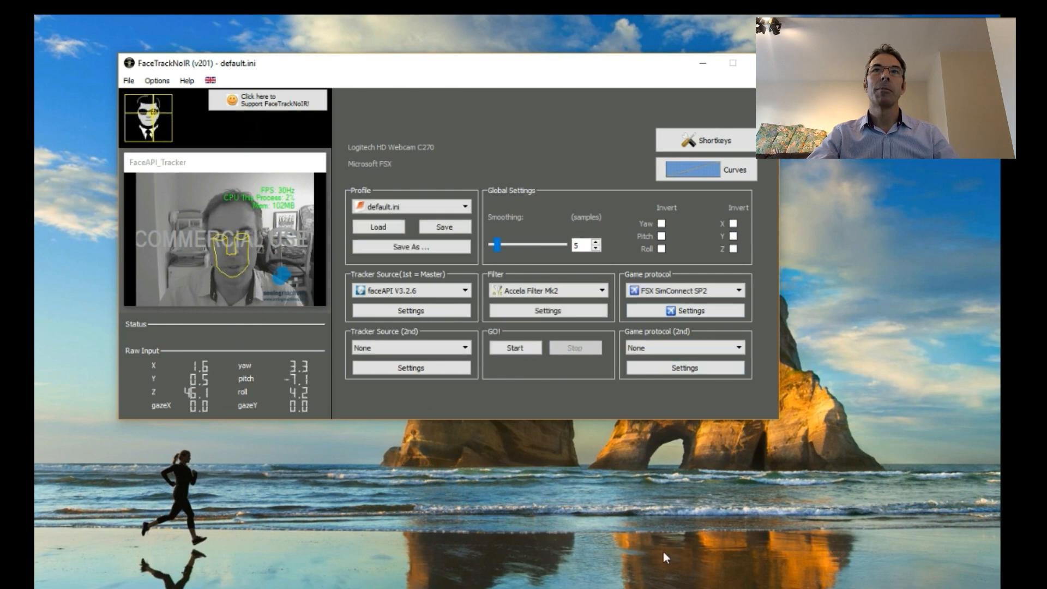
left_click(411, 311)
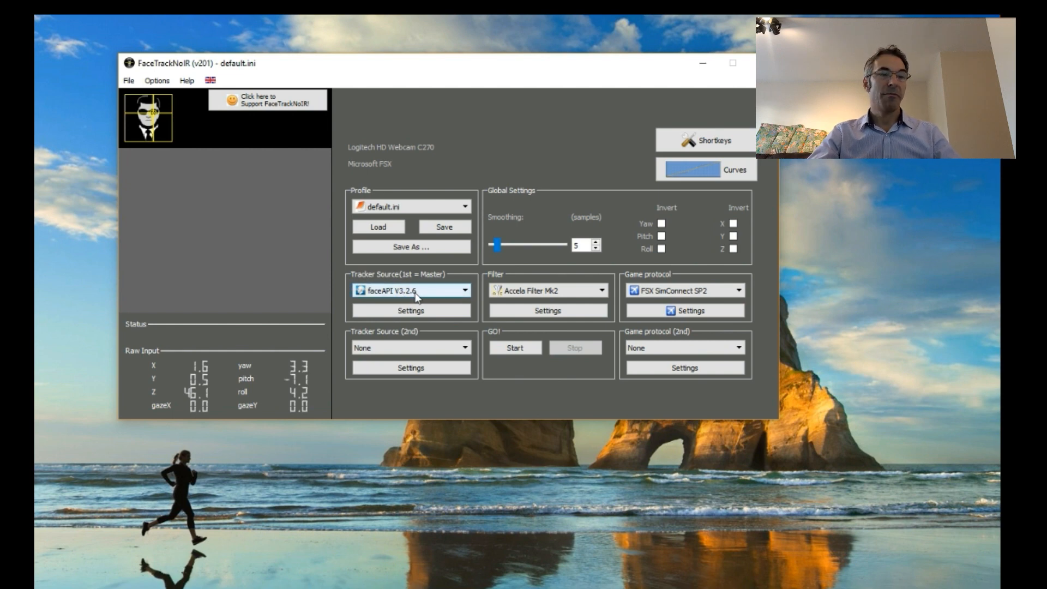
mouse_move(411, 310)
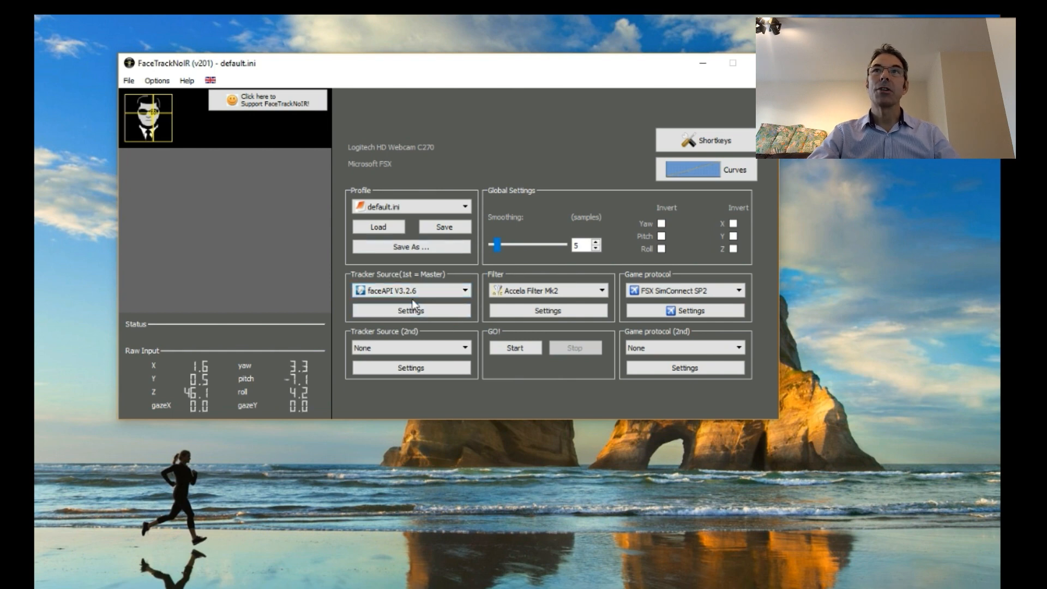
left_click(410, 309)
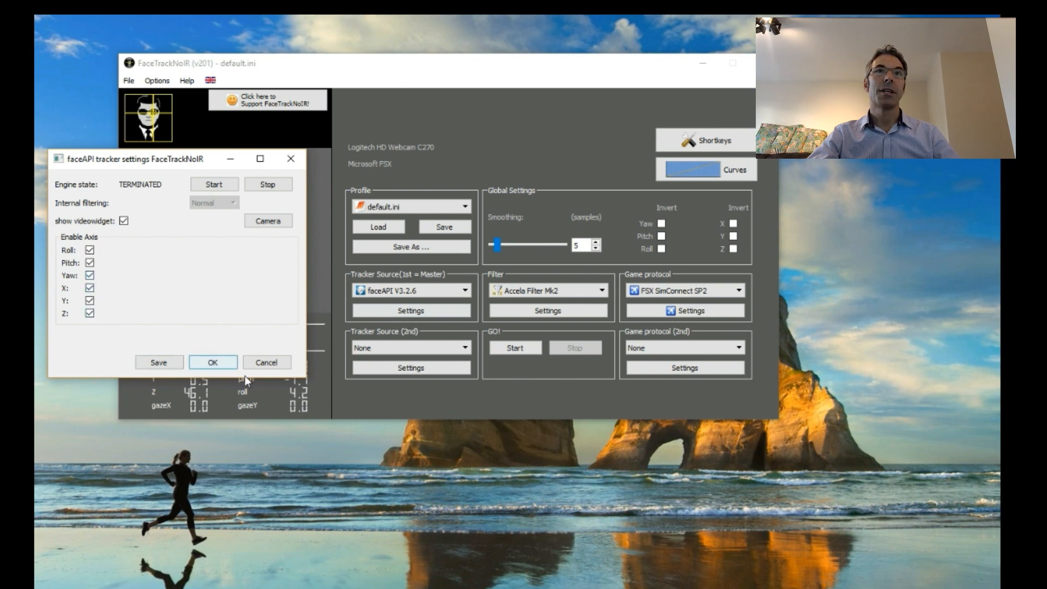
left_click(212, 361)
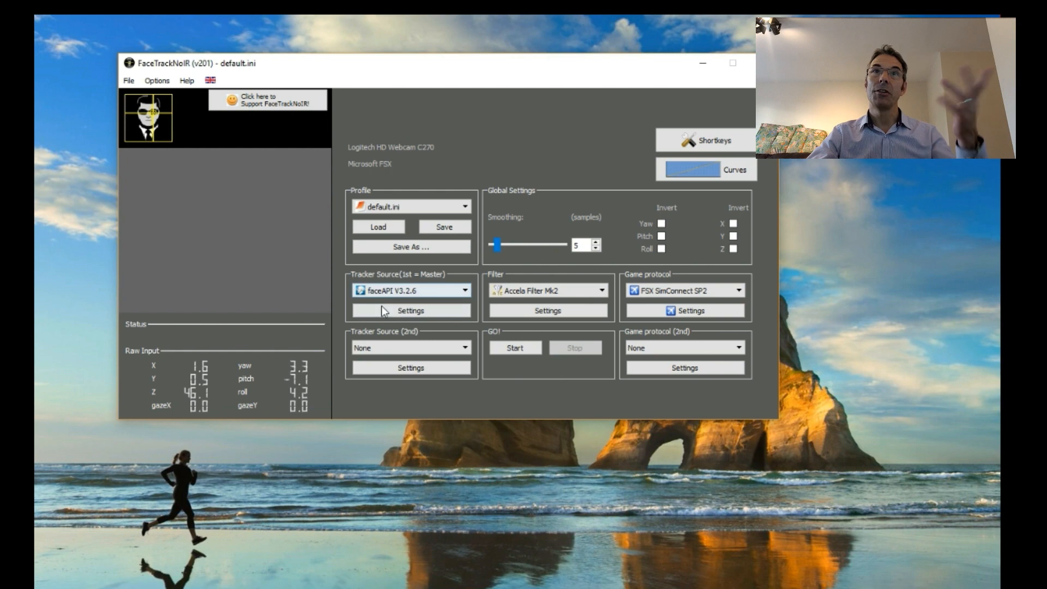
left_click(411, 310)
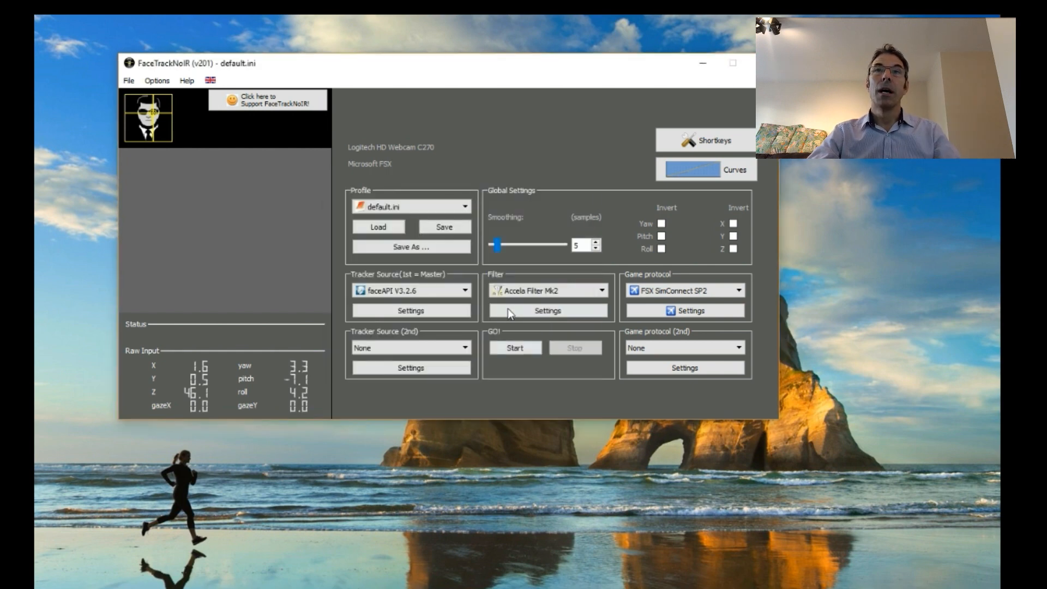
left_click(682, 310)
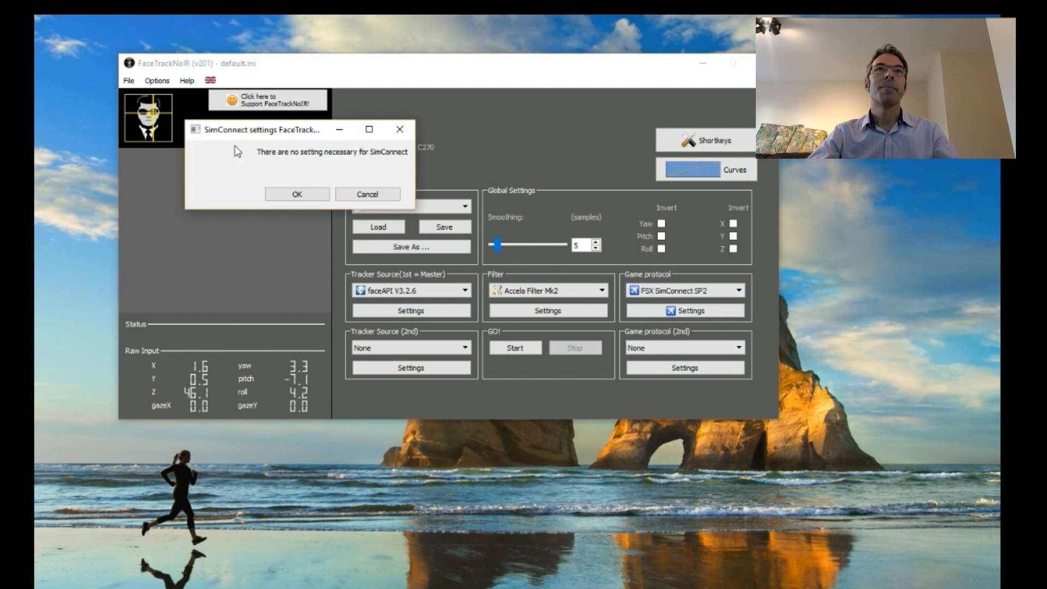
left_click(296, 194)
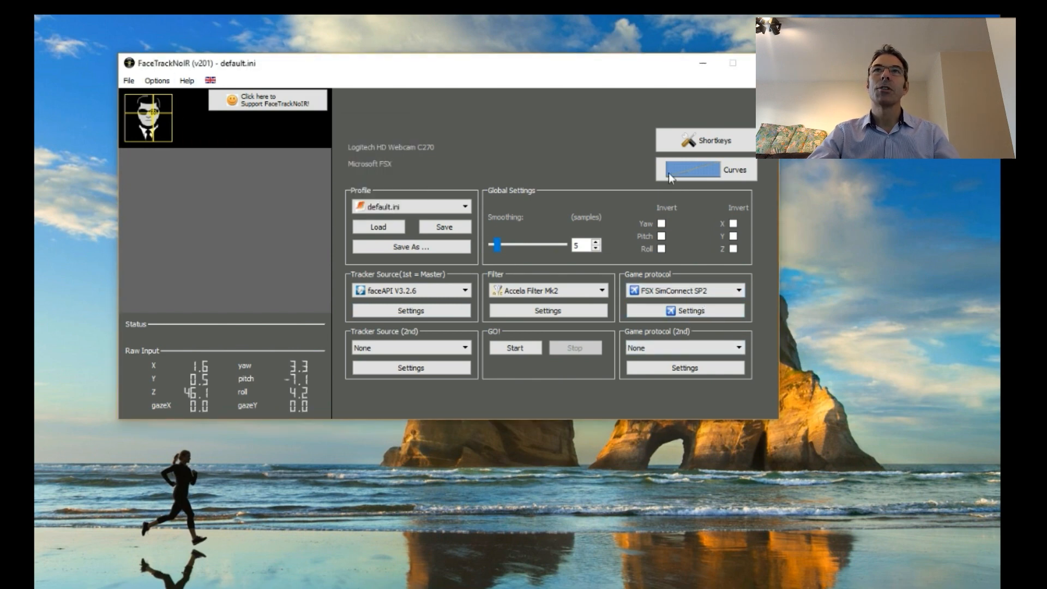
left_click(701, 141)
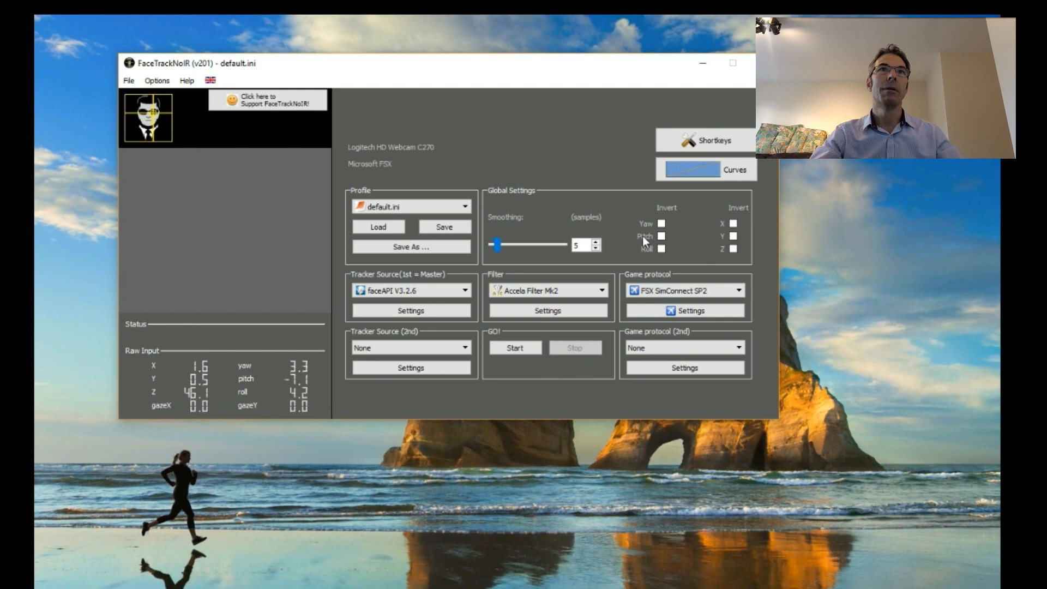
mouse_move(701, 168)
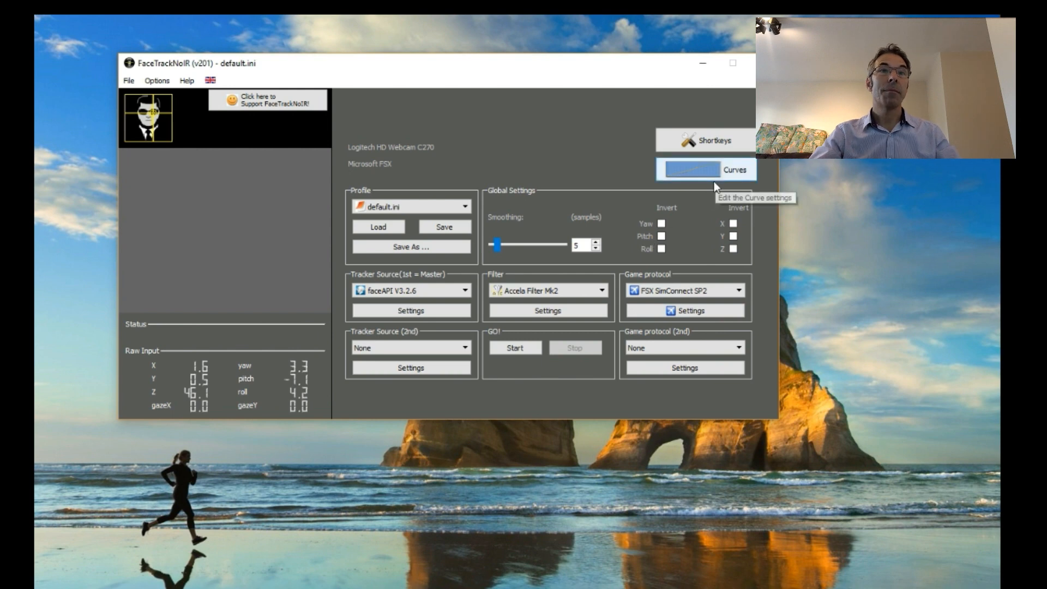
mouse_move(411, 310)
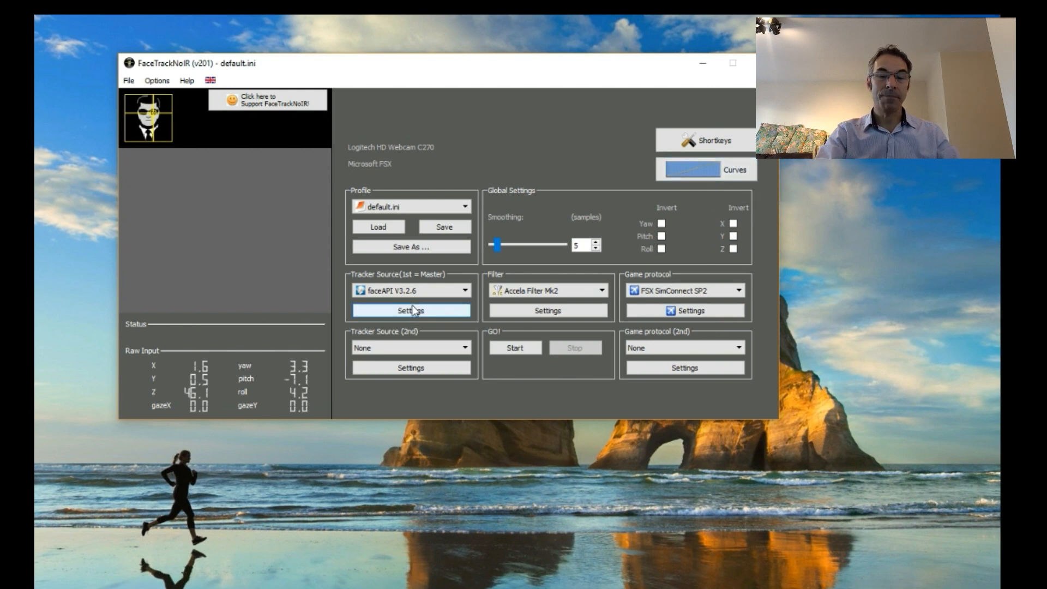